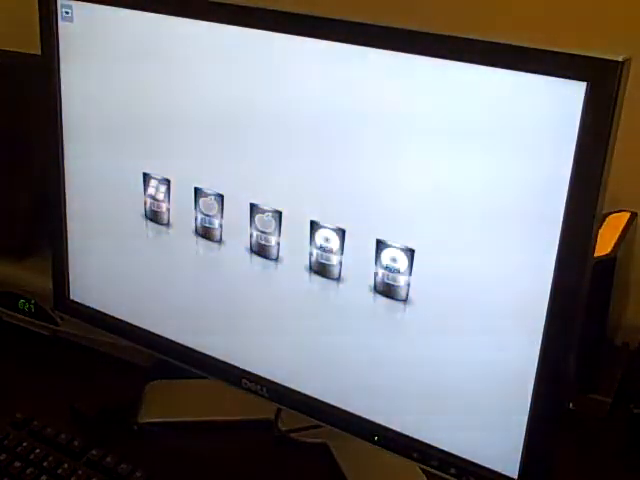
Step: Pick the Mac OS X startup volume in the Chameleon boot menu to boot
click(160, 205)
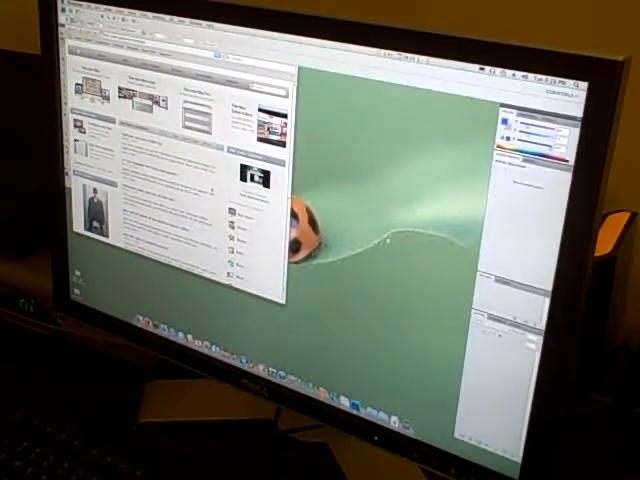
Step: Launch Photoshop CS4 so its workspace and panels load beside the web page
click(95, 45)
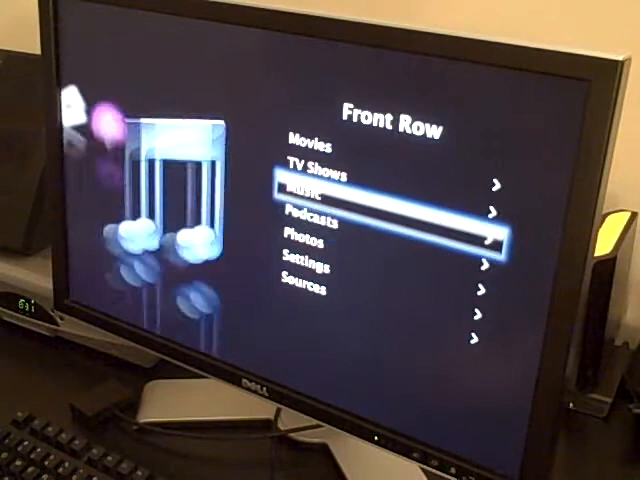
Step: Select Music in the Front Row main menu to show its song categories
click(311, 189)
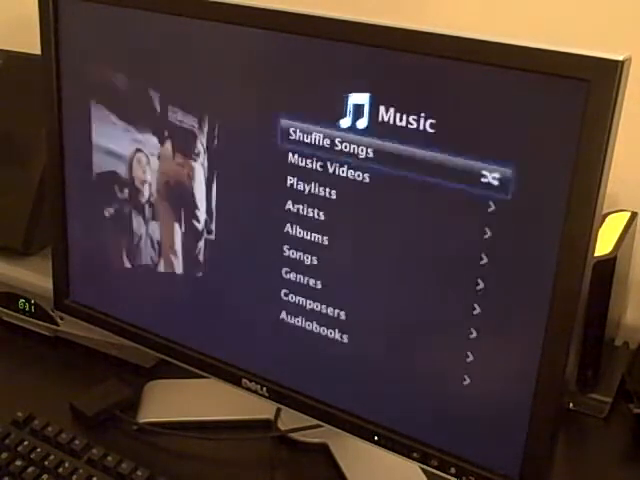